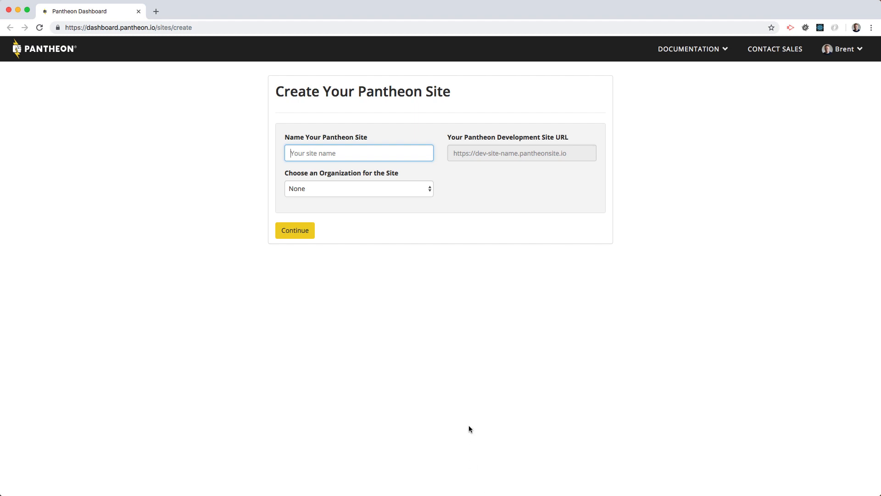
{"action": "mouse_move", "coordinate": [381, 179]}
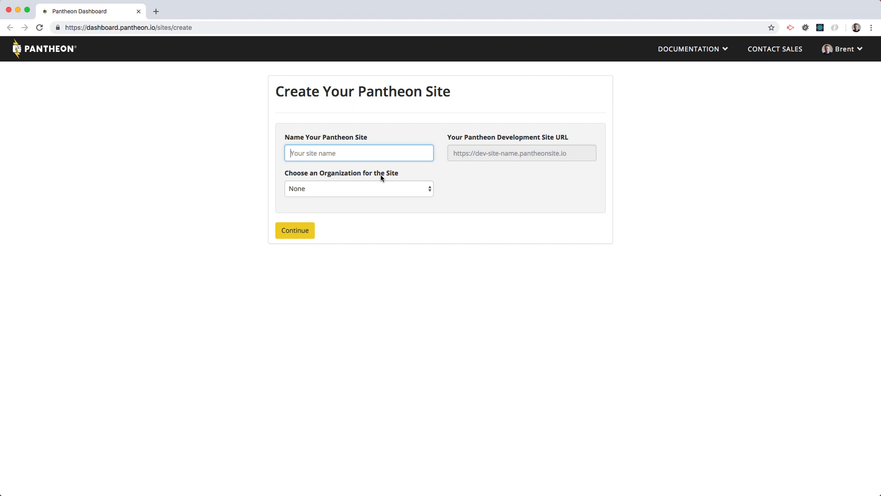
Create a Pantheon site named 'Drupal 8 with Gatsby' and deploy Drupal 8 as its CMS.
{"action": "type", "text": "Drupal 8 with Gatsby"}
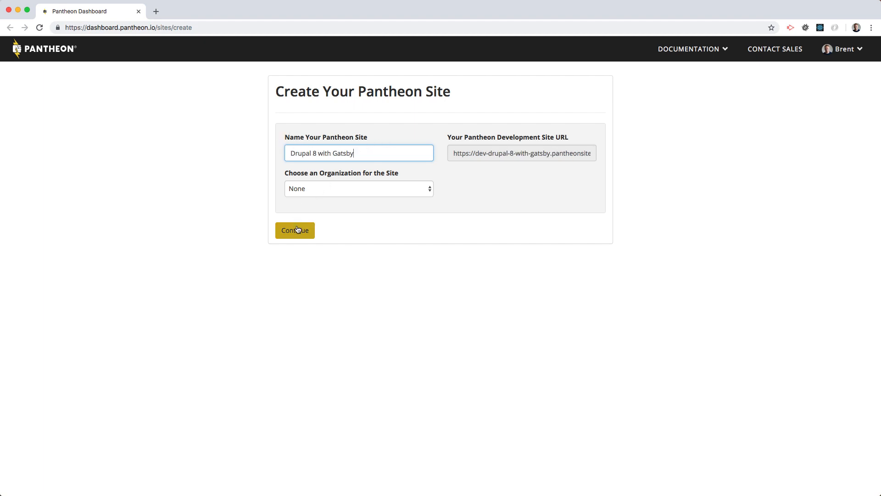
{"action": "left_click", "coordinate": [294, 230]}
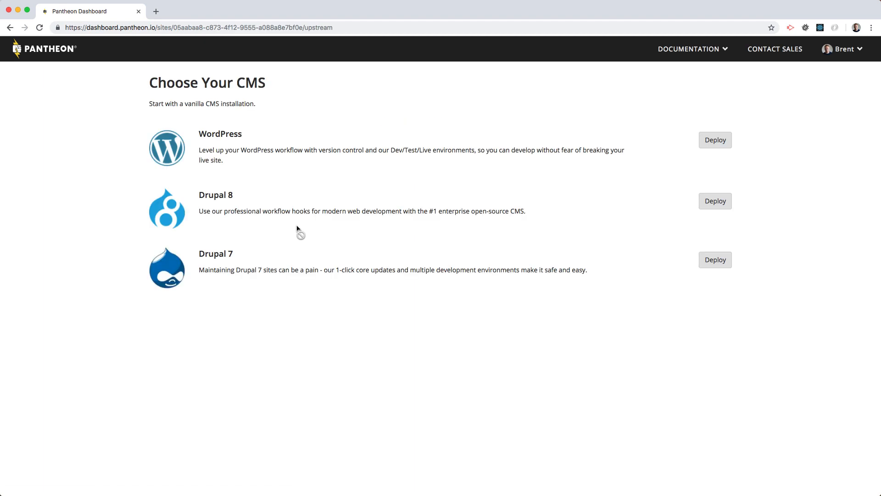
{"action": "mouse_move", "coordinate": [693, 197]}
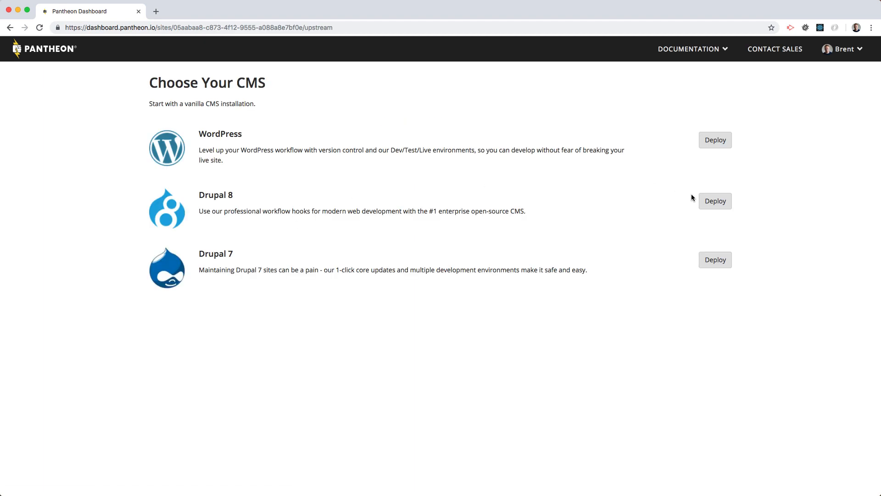
{"action": "left_click", "coordinate": [715, 201]}
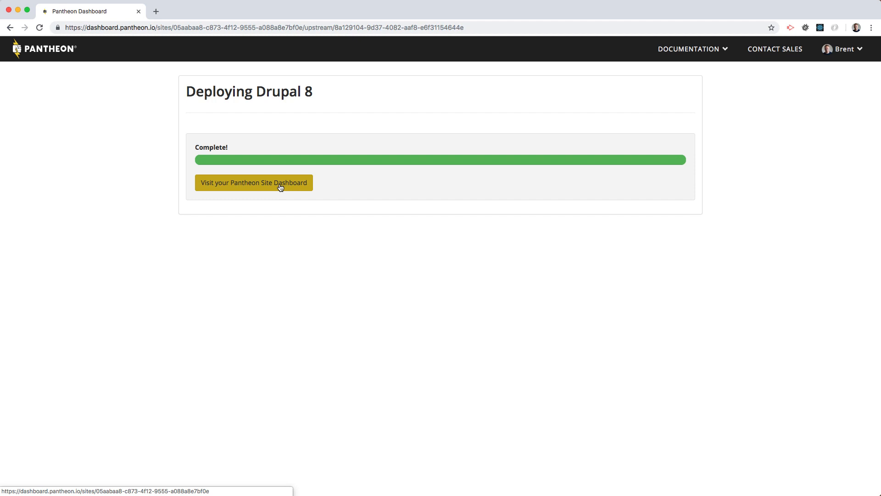
Go to the new site's Pantheon dashboard once deployment completes.
{"action": "left_click", "coordinate": [254, 183]}
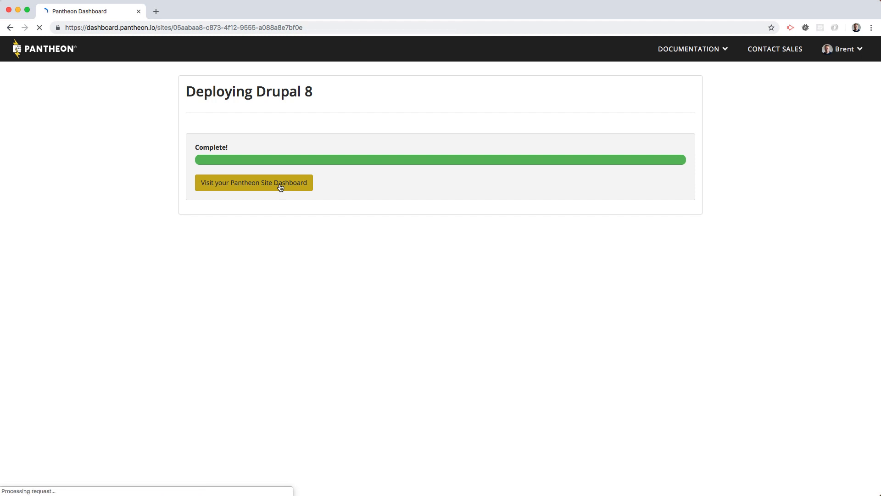
{"action": "left_click", "coordinate": [253, 182]}
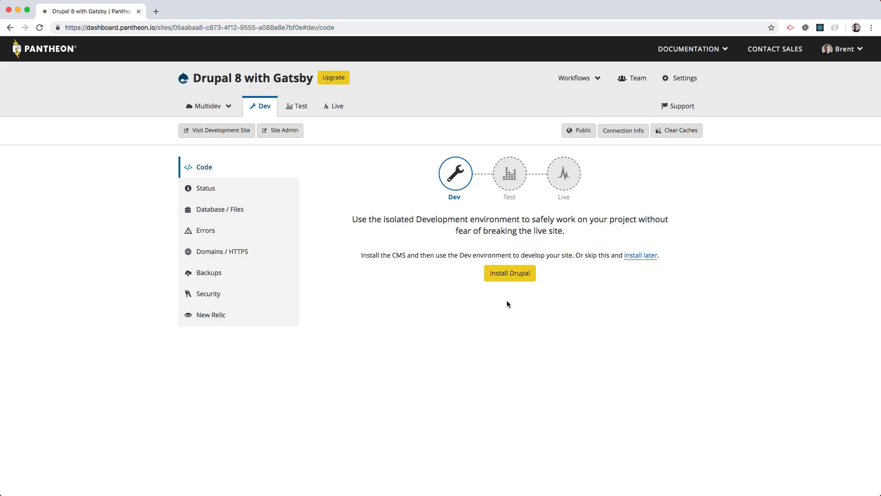
Start the Drupal install in English with the Standard profile.
{"action": "left_click", "coordinate": [509, 272]}
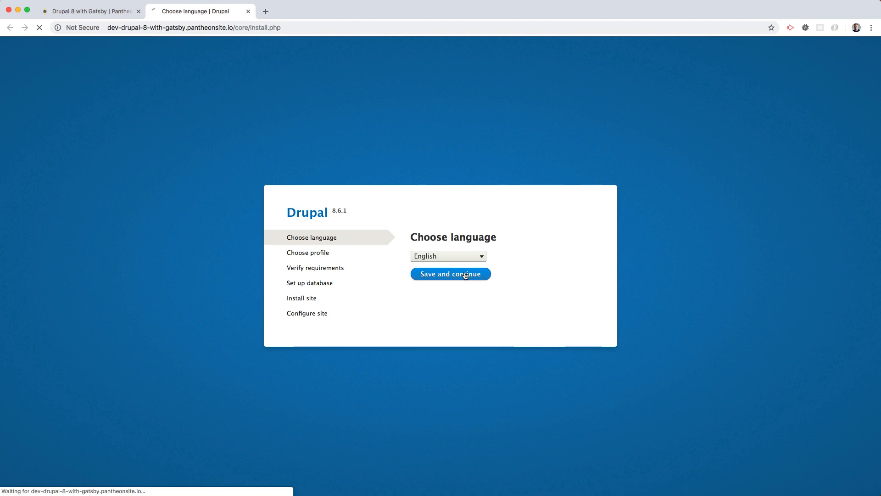
{"action": "left_click", "coordinate": [450, 274]}
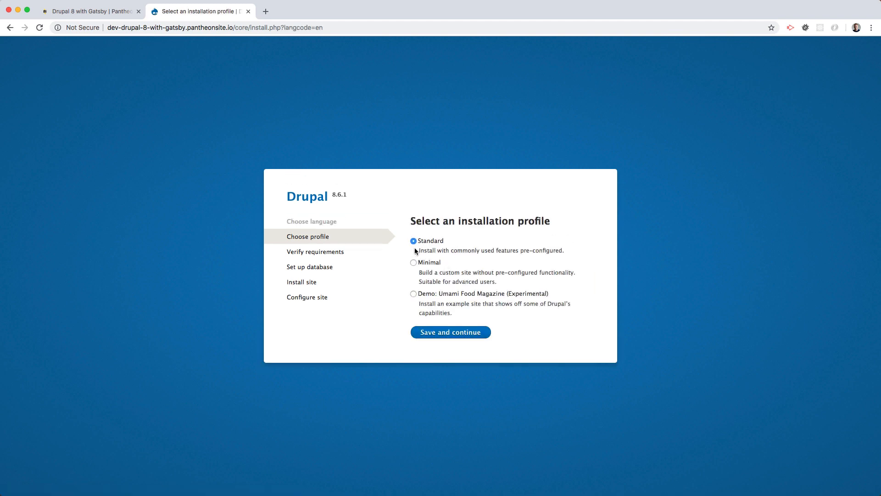
{"action": "left_click", "coordinate": [449, 331]}
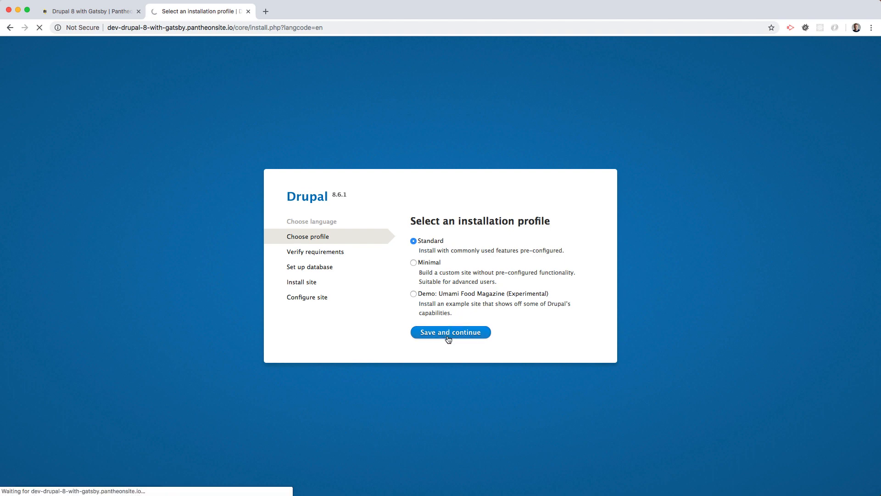
{"action": "left_click", "coordinate": [450, 331]}
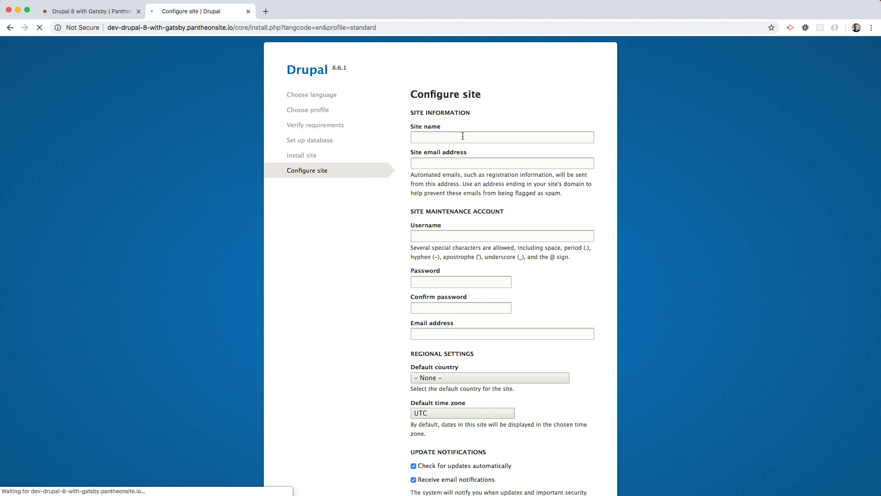
{"action": "type", "text": "Drupal 8 with Gatsby"}
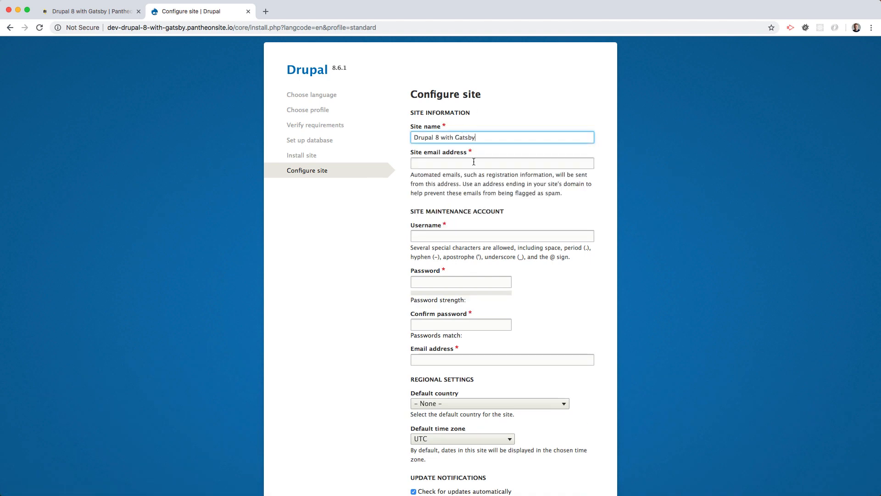
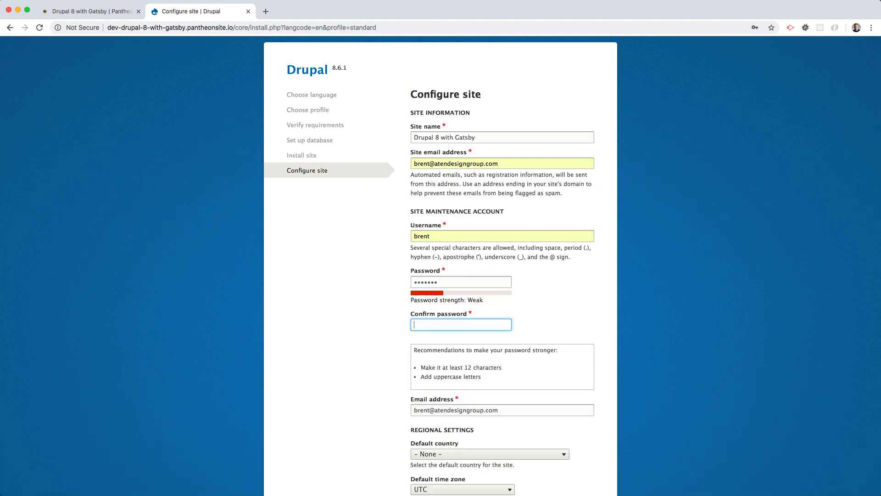
{"action": "left_click", "coordinate": [450, 458]}
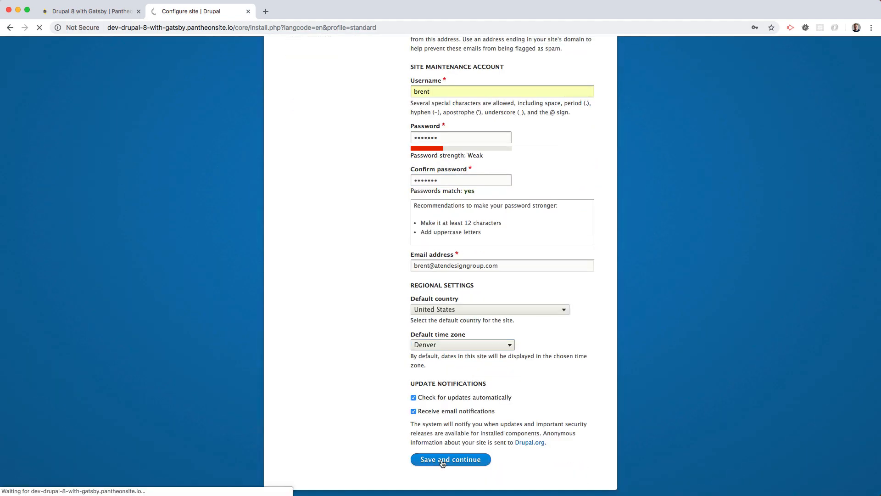
{"action": "left_click", "coordinate": [450, 458]}
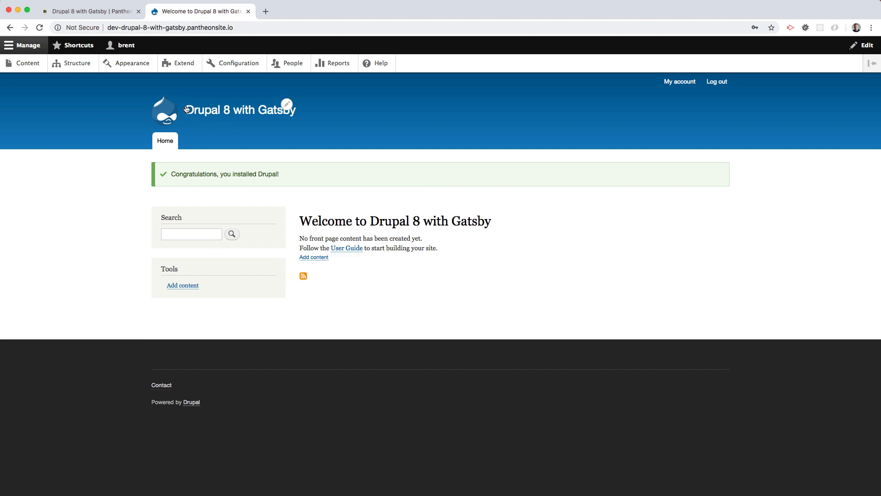
From Extend, install the JSON API module from its download URL.
{"action": "left_click", "coordinate": [183, 64]}
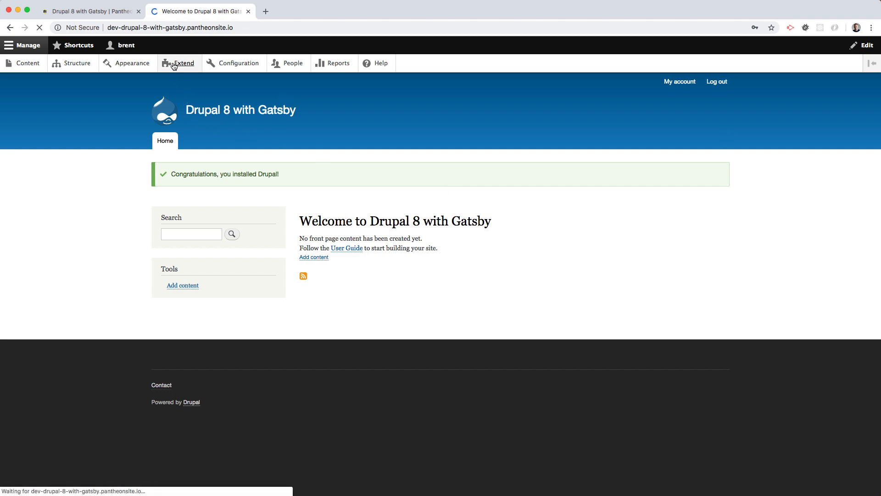
{"action": "left_click", "coordinate": [184, 63]}
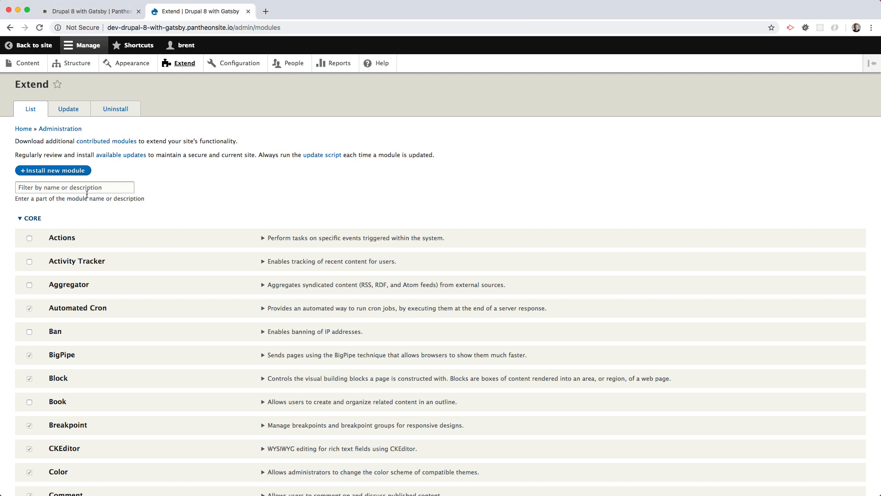
{"action": "left_click", "coordinate": [53, 171]}
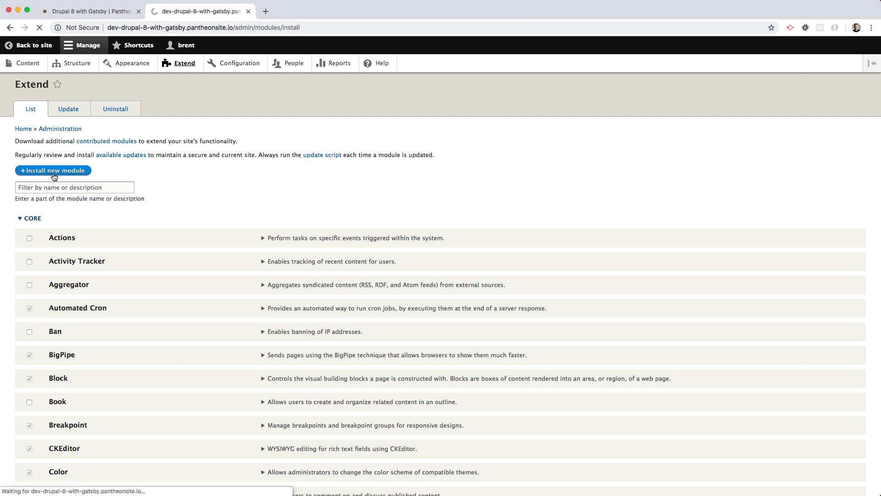
{"action": "left_click", "coordinate": [52, 170]}
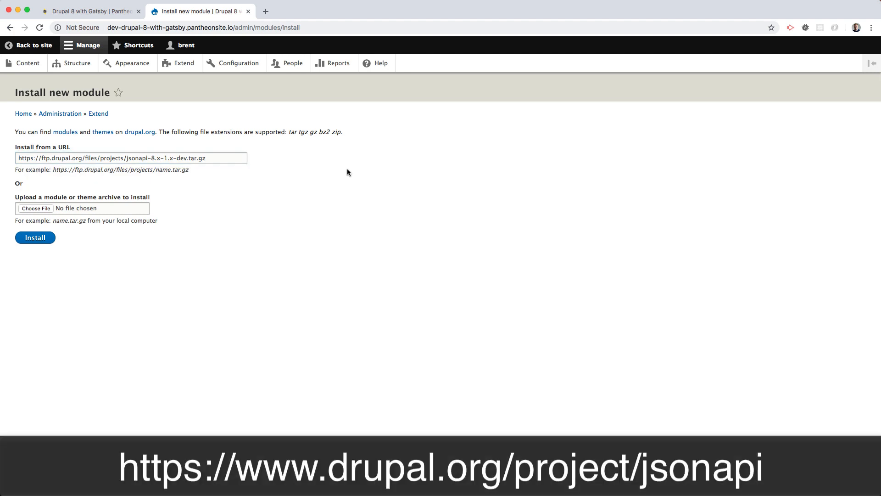
{"action": "left_click", "coordinate": [35, 237]}
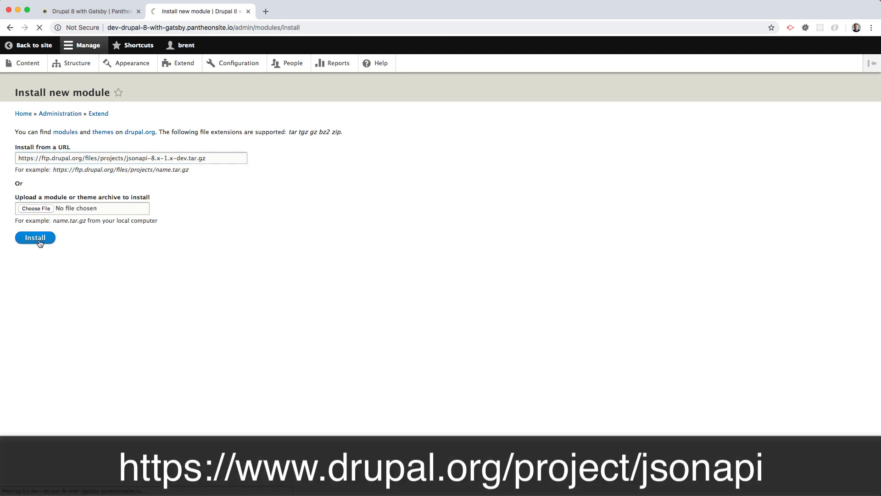
{"action": "left_click", "coordinate": [35, 236]}
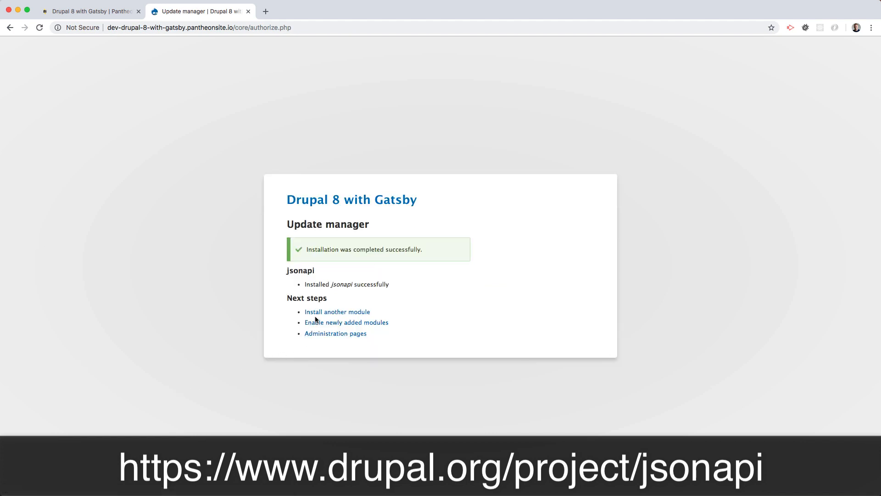
Install the JSON API Extras module from its drupal.org archive URL.
{"action": "left_click", "coordinate": [337, 312]}
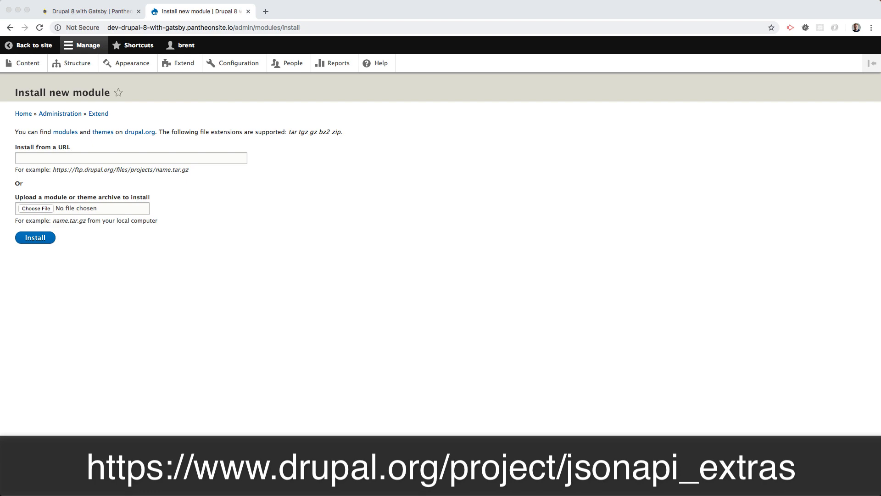
{"action": "left_click", "coordinate": [35, 237]}
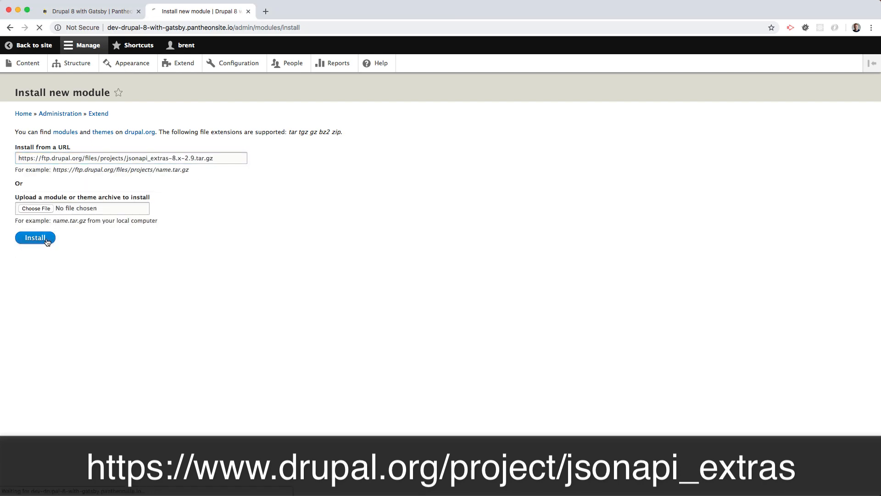
{"action": "left_click", "coordinate": [35, 236]}
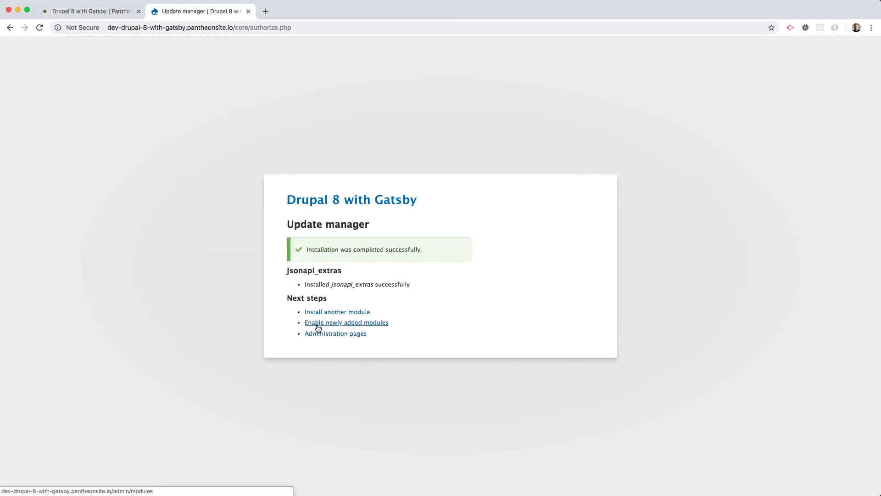
Enable the newly added JSON API, JSON API Extras and Serialization modules under Web Services.
{"action": "left_click", "coordinate": [346, 322]}
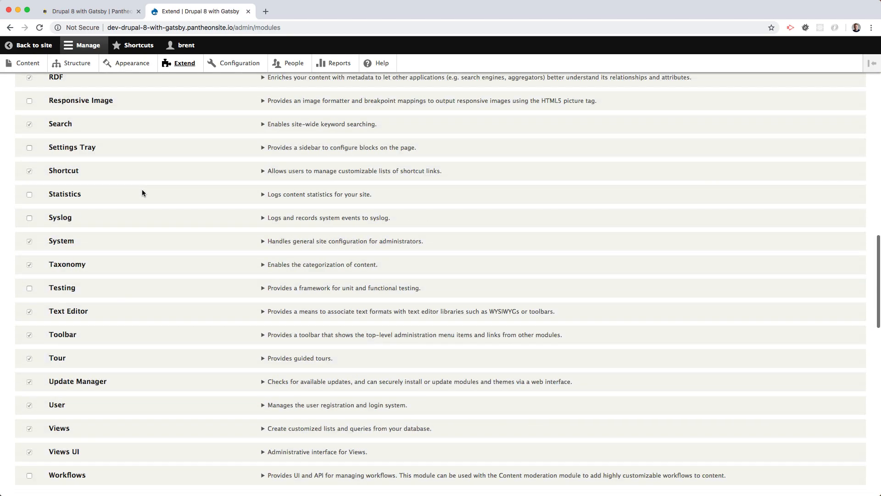
{"action": "scroll", "scroll_direction": "down", "scroll_amount": 3}
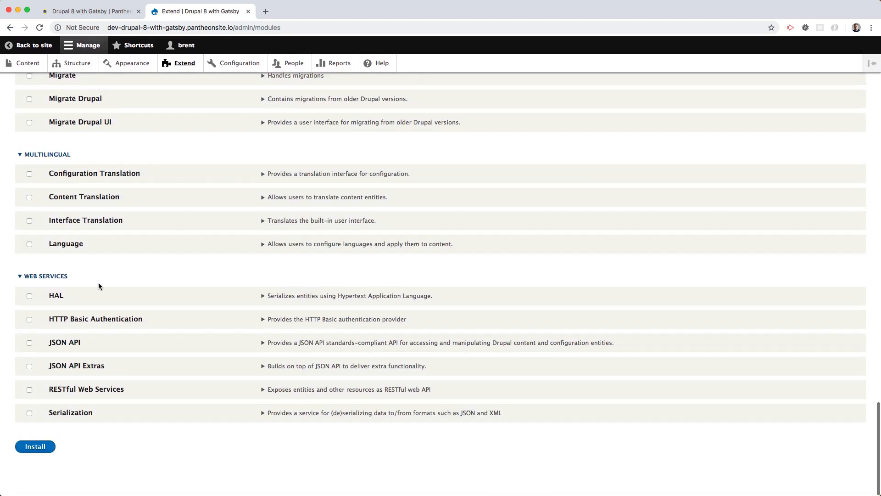
{"action": "left_click", "coordinate": [29, 342]}
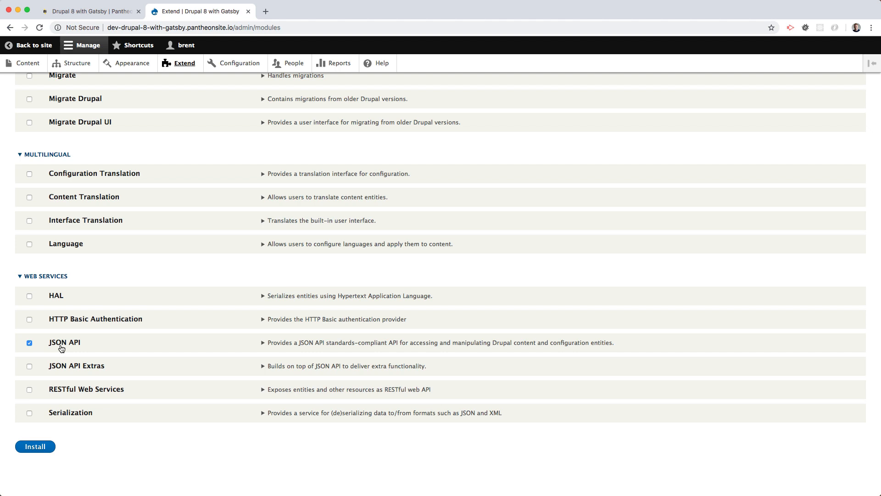
{"action": "left_click", "coordinate": [29, 366]}
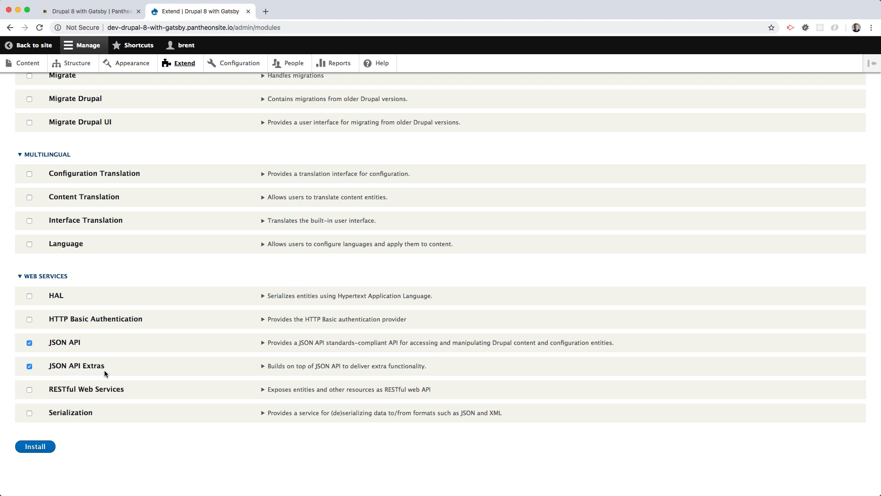
{"action": "left_click", "coordinate": [29, 412]}
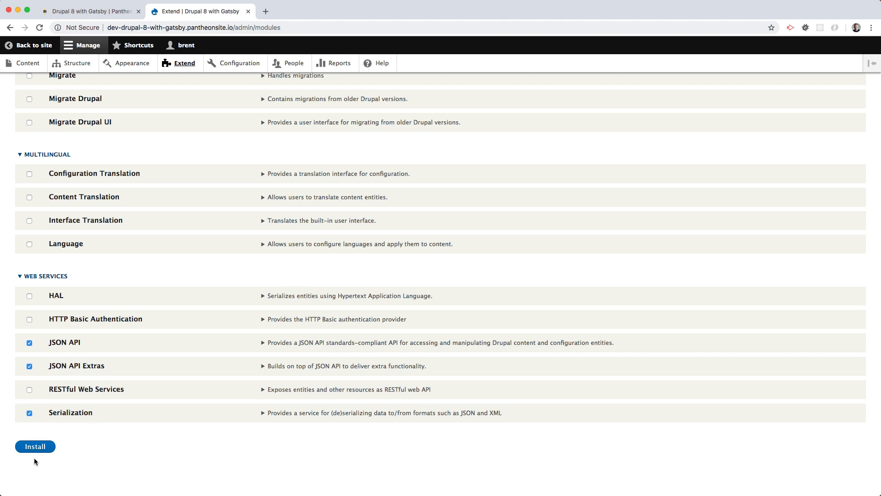
{"action": "left_click", "coordinate": [35, 446]}
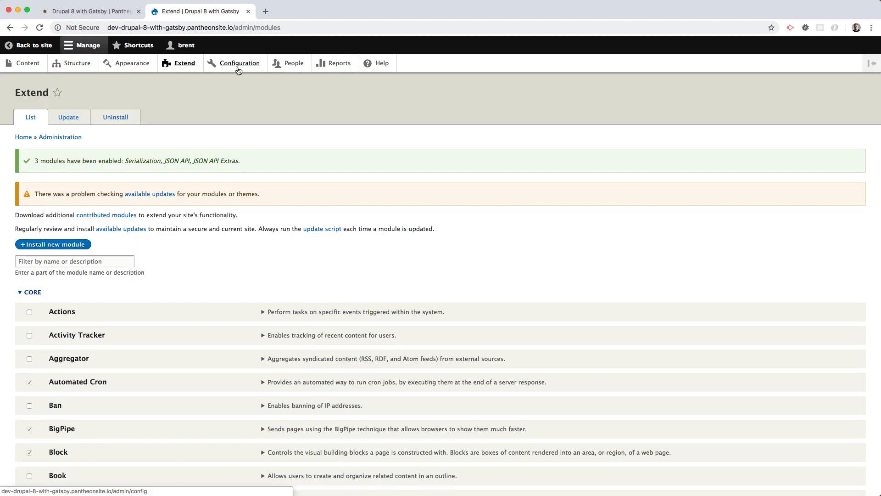
From Configuration, reach JSON API Overwrites and its Settings showing the jsonapi path prefix.
{"action": "left_click", "coordinate": [240, 63]}
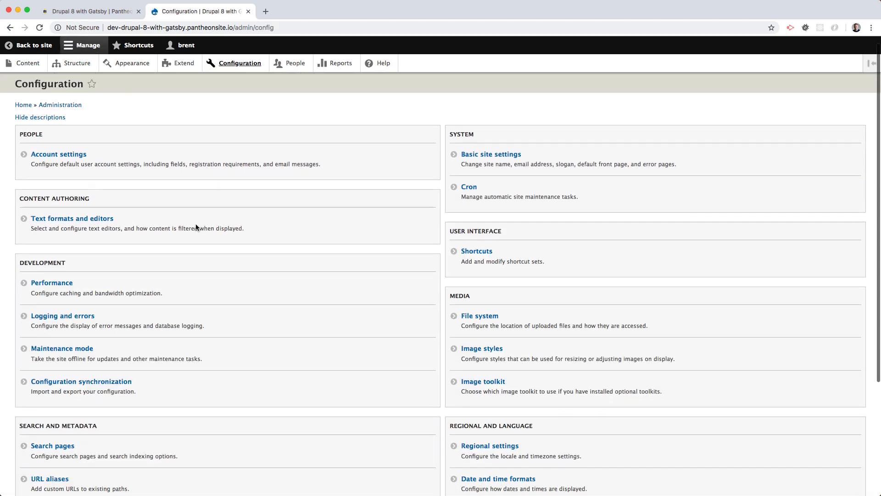
{"action": "scroll", "scroll_direction": "down", "scroll_amount": 3}
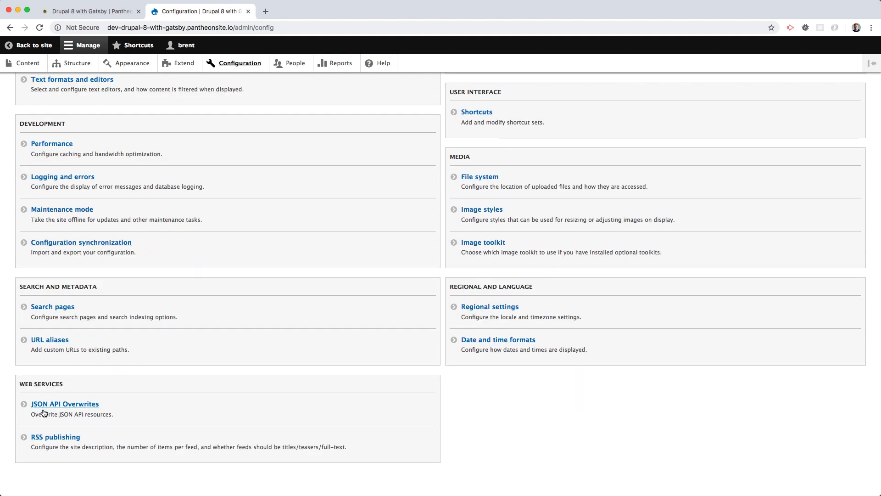
{"action": "left_click", "coordinate": [64, 404]}
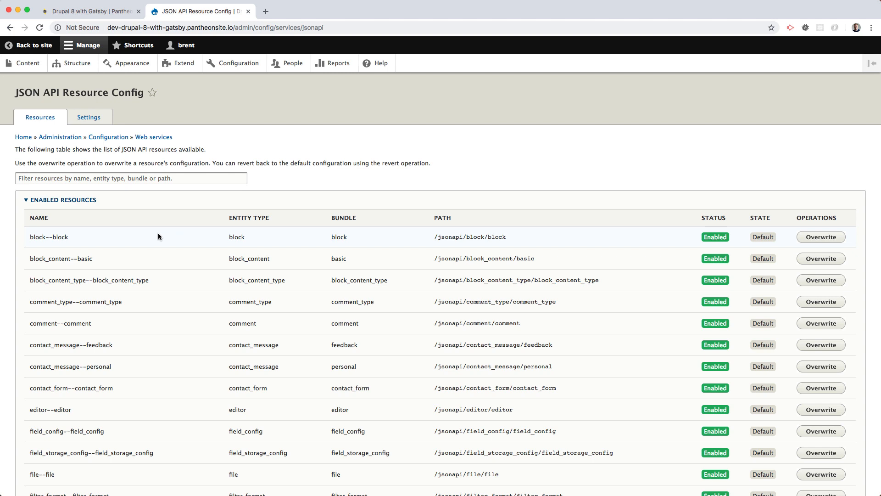
{"action": "mouse_move", "coordinate": [91, 232]}
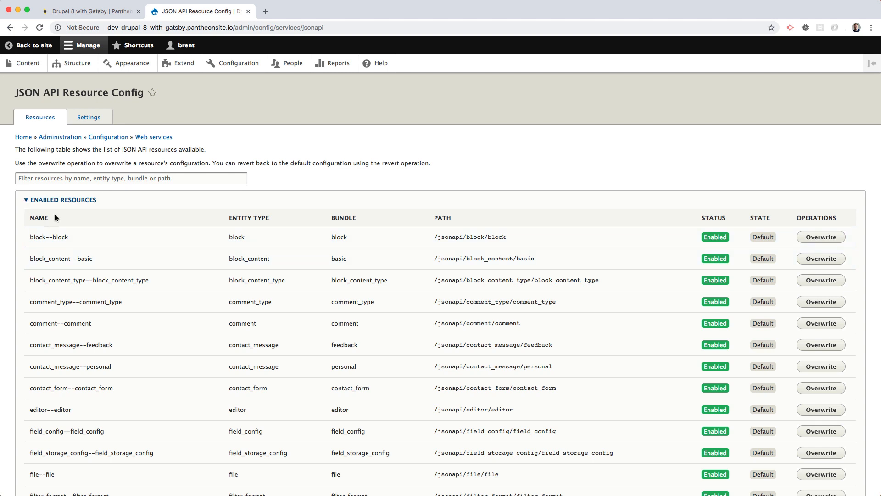
{"action": "mouse_move", "coordinate": [86, 247]}
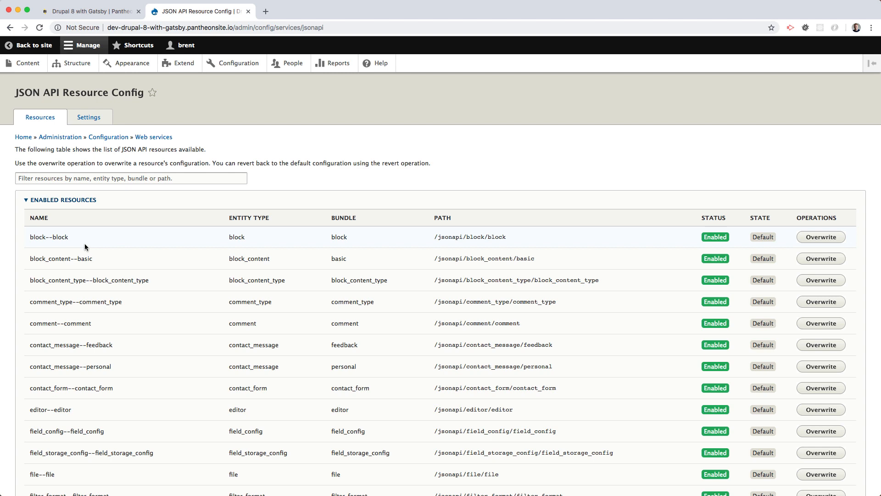
{"action": "left_click", "coordinate": [89, 117]}
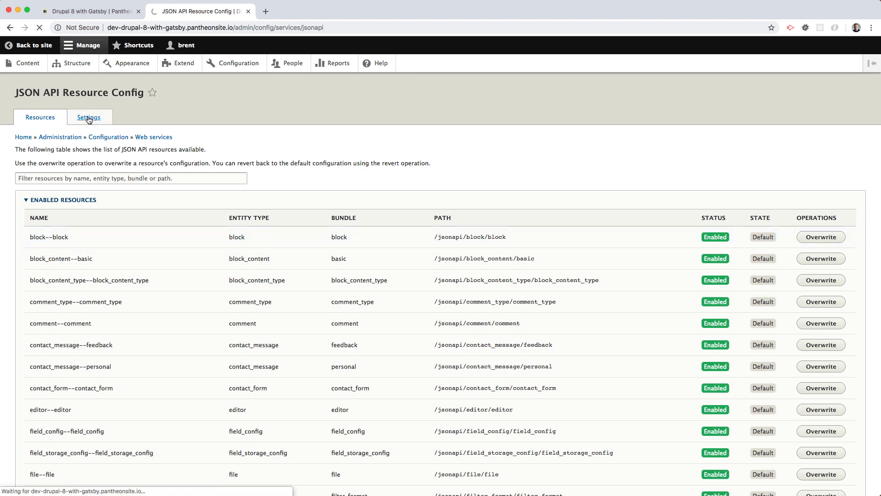
{"action": "left_click", "coordinate": [89, 117]}
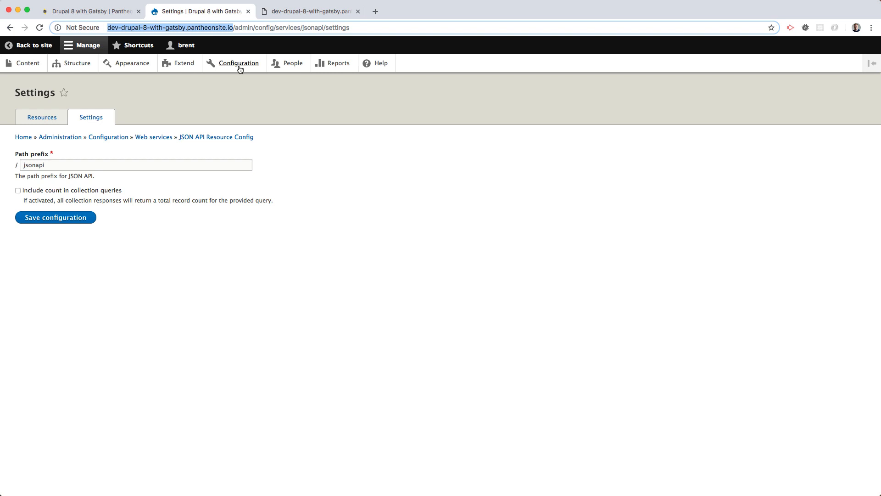
Go to People > Permissions and locate the JSON API permissions by searching 'json'.
{"action": "left_click", "coordinate": [293, 63]}
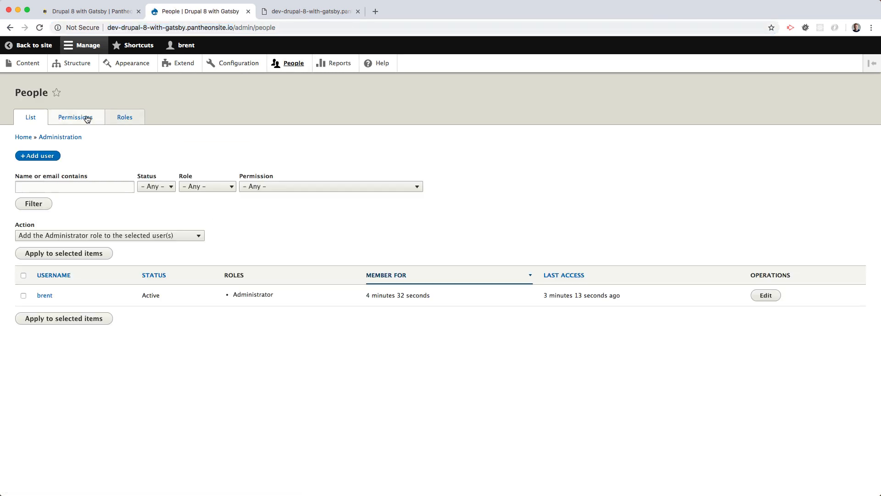
{"action": "left_click", "coordinate": [76, 116]}
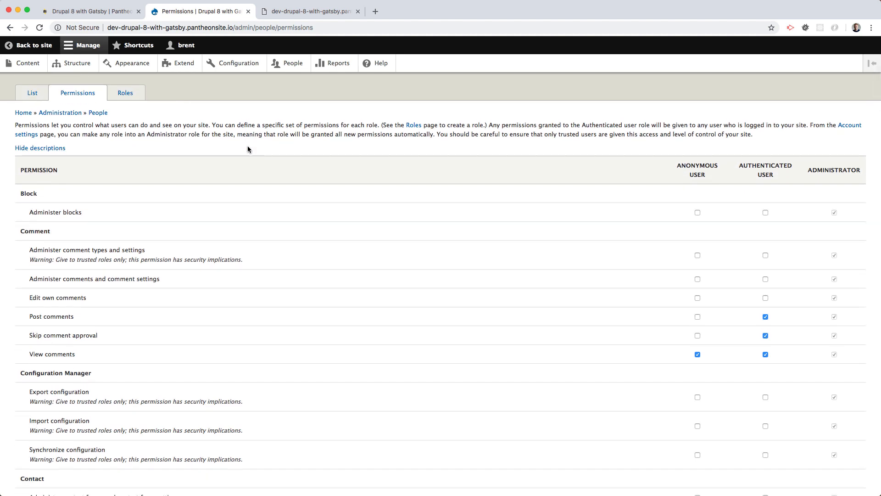
{"action": "scroll", "scroll_direction": "down", "scroll_amount": 3}
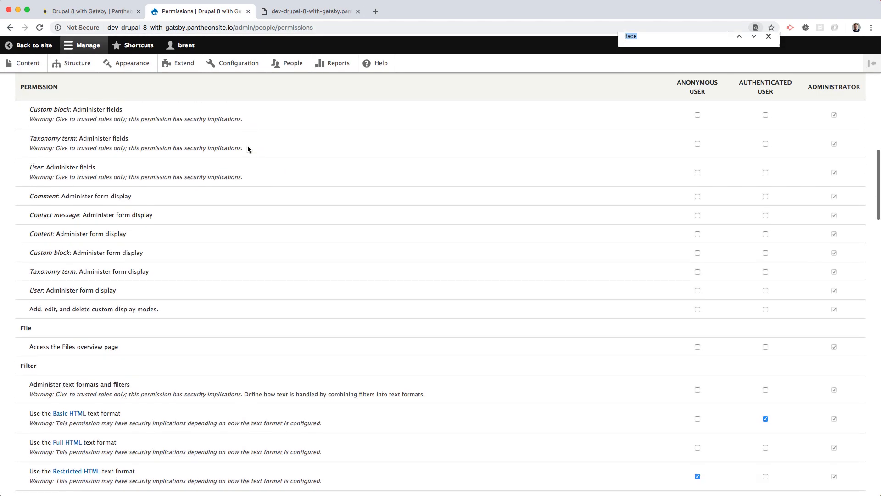
{"action": "type", "text": "json"}
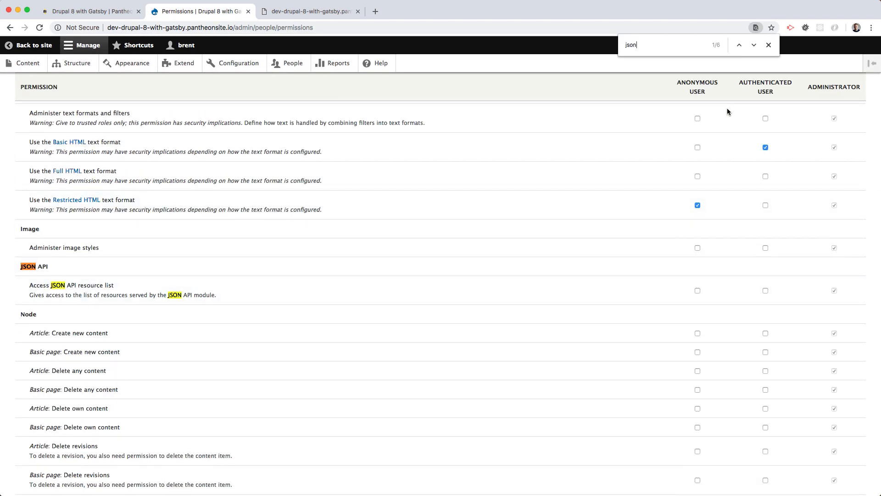
{"action": "left_click", "coordinate": [753, 45]}
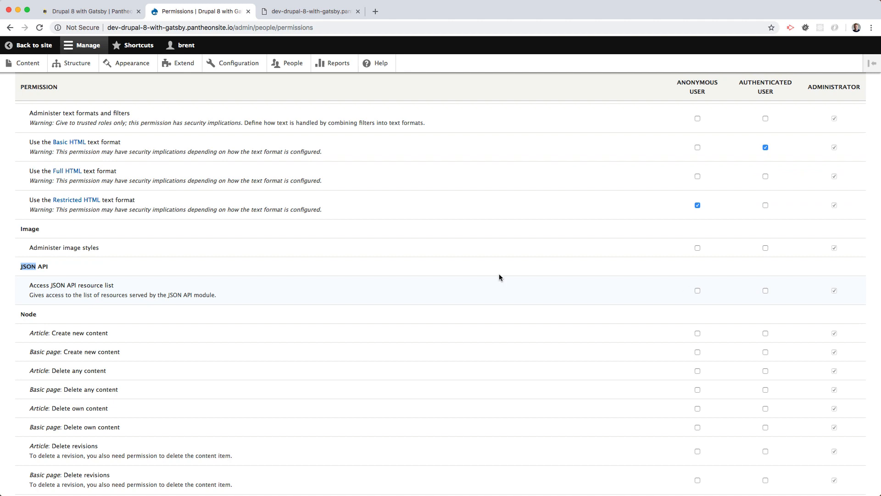
{"action": "mouse_move", "coordinate": [82, 288]}
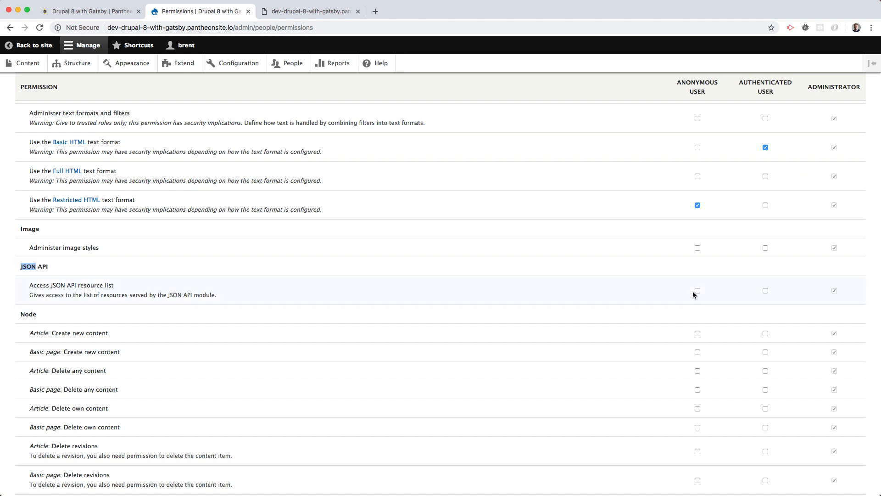
Grant Anonymous users 'Access JSON API resource list' and save the permissions.
{"action": "left_click", "coordinate": [697, 291]}
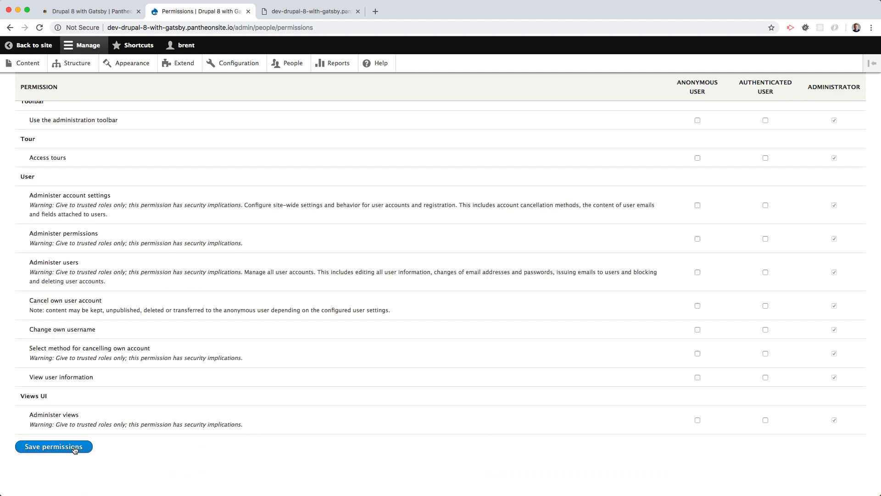
{"action": "left_click", "coordinate": [53, 446]}
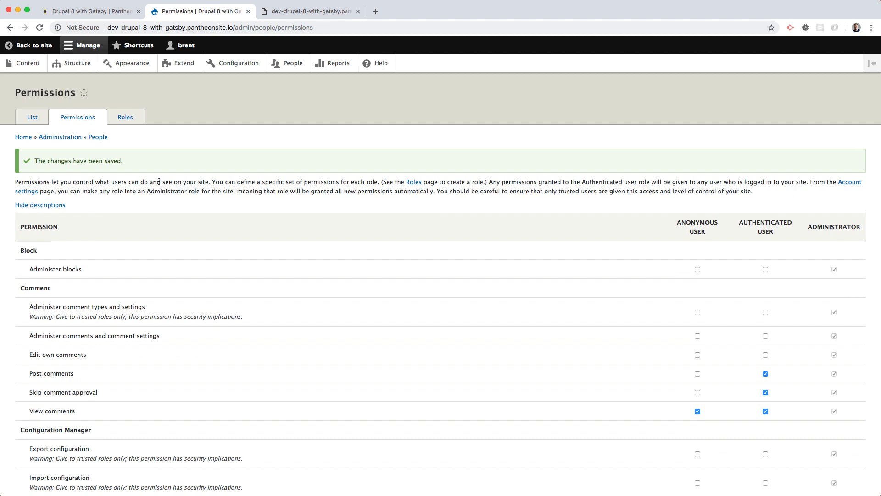